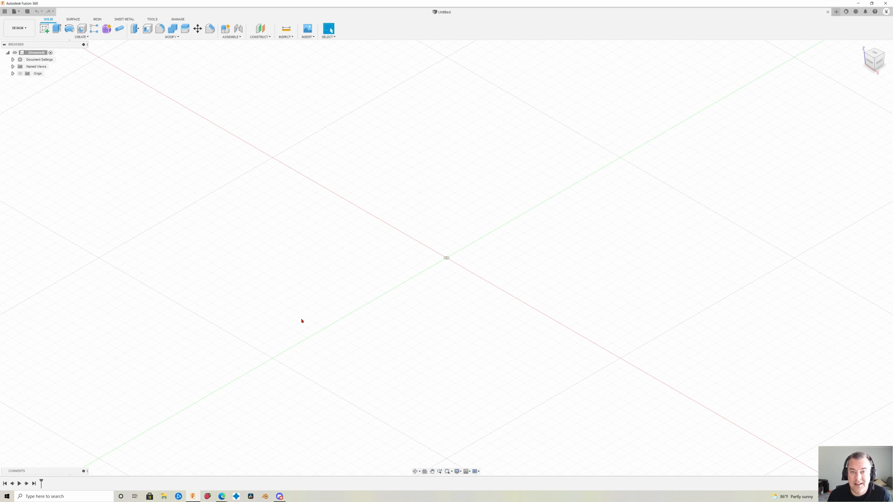
mouse_move(832, 69)
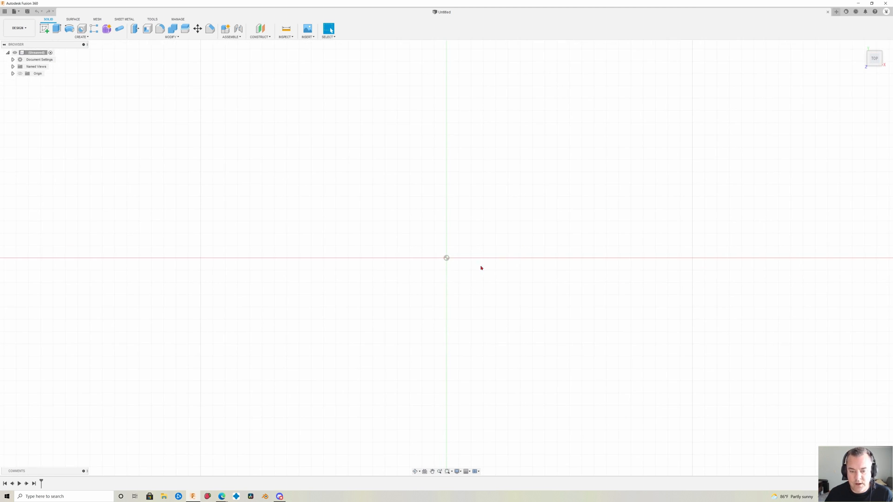
Select the top origin plane to begin a new sketch.
drag(446, 258, 479, 228)
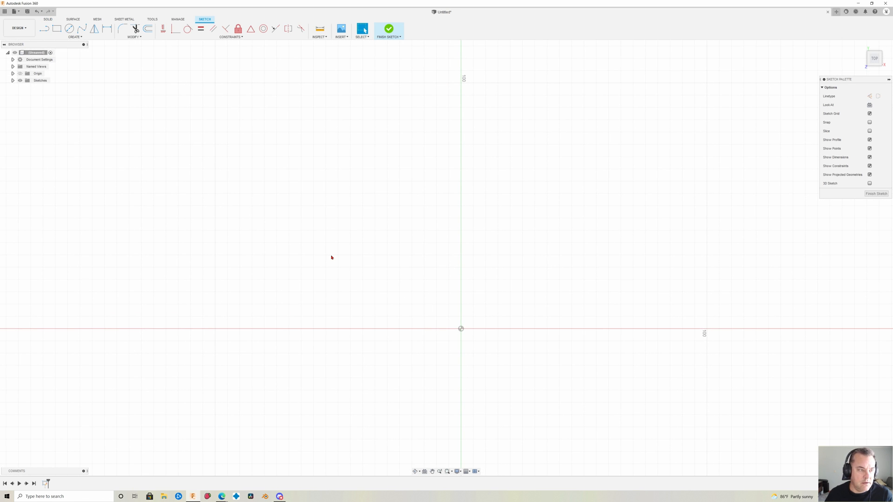
Choose the Line tool to draw the vertical construction line from the origin.
click(45, 29)
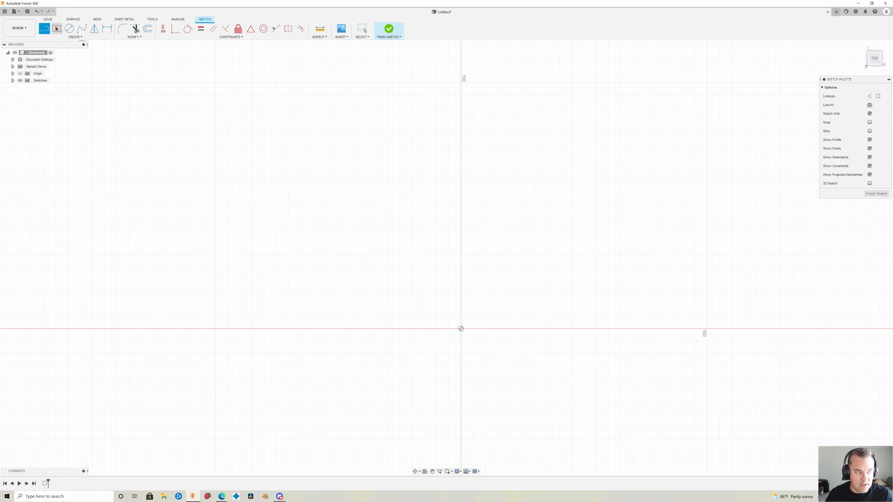
mouse_move(869, 96)
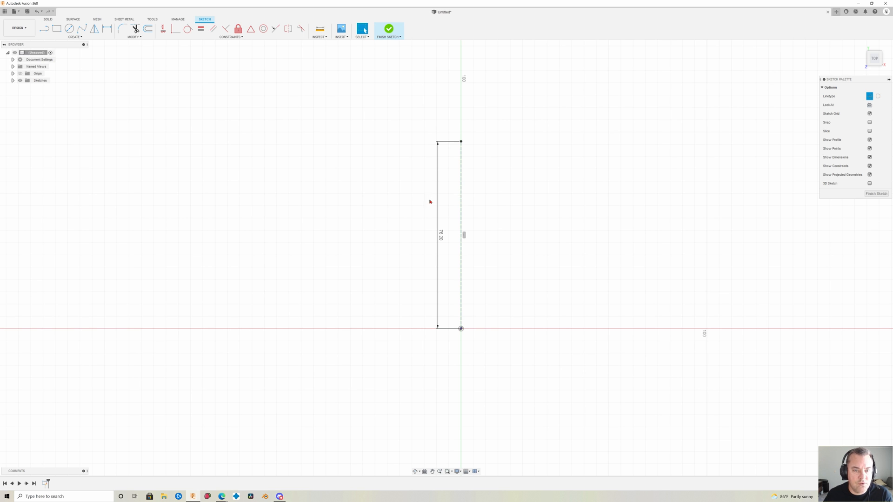
mouse_move(49, 42)
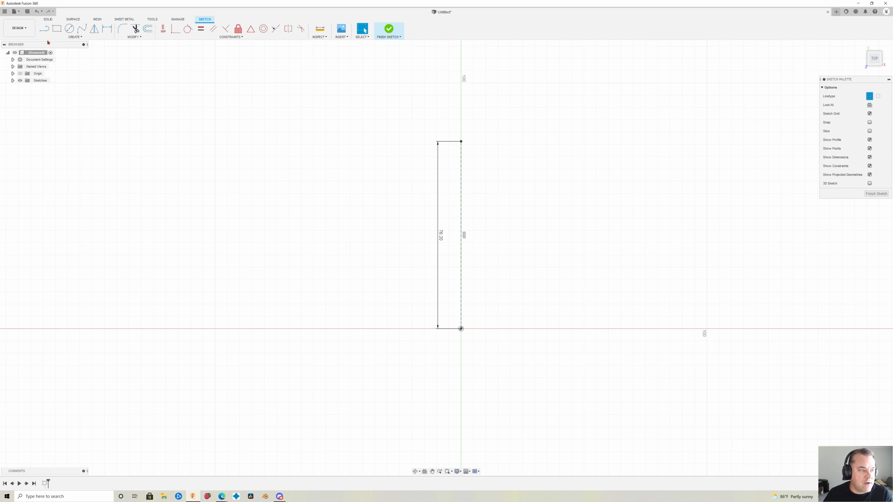
mouse_move(82, 29)
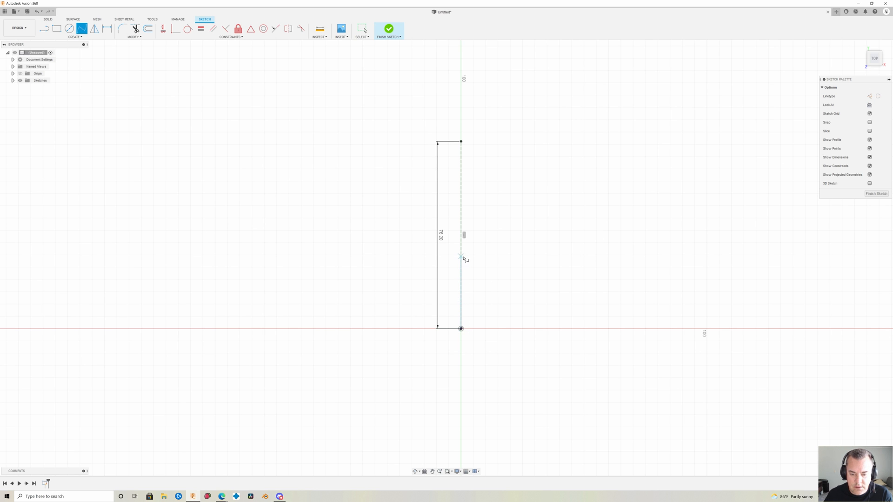
mouse_move(463, 221)
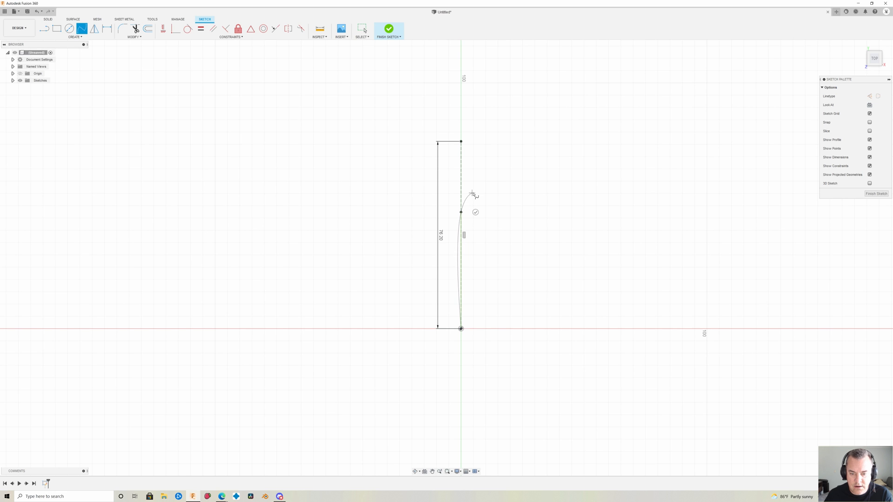
mouse_move(495, 167)
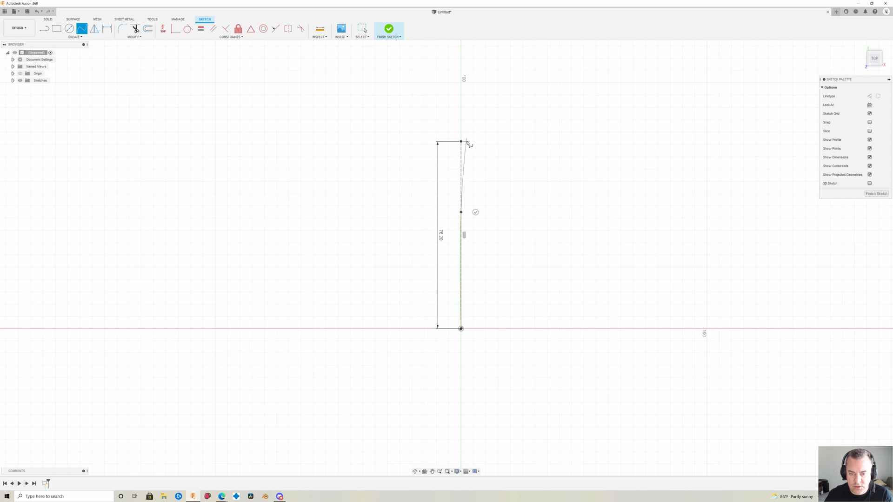
Bend the top of the spline out to the right with its tangent handle.
drag(461, 142, 496, 145)
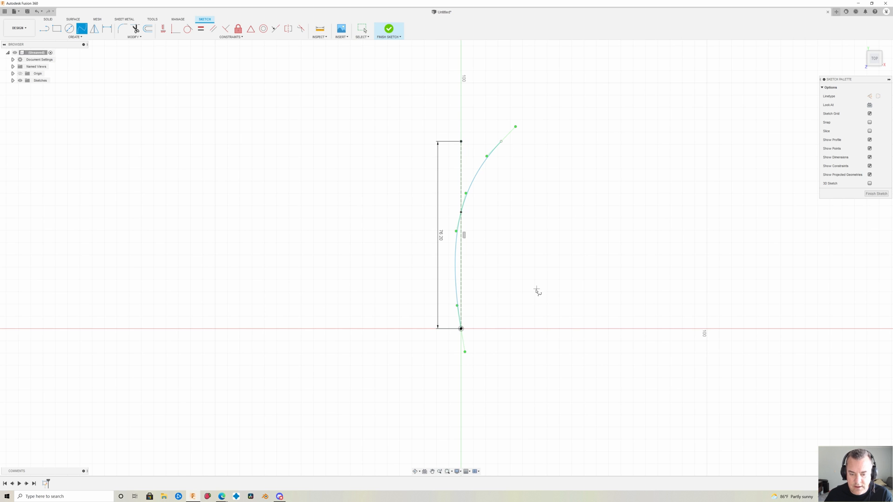
mouse_move(464, 290)
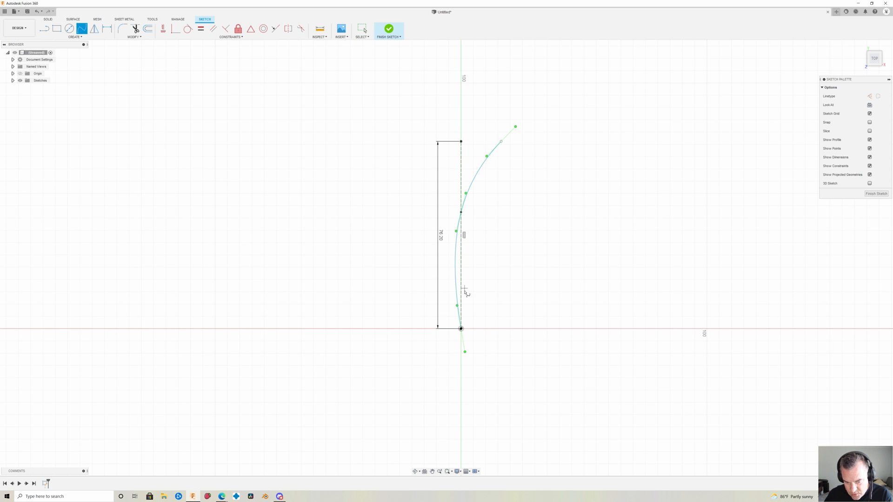
mouse_move(496, 282)
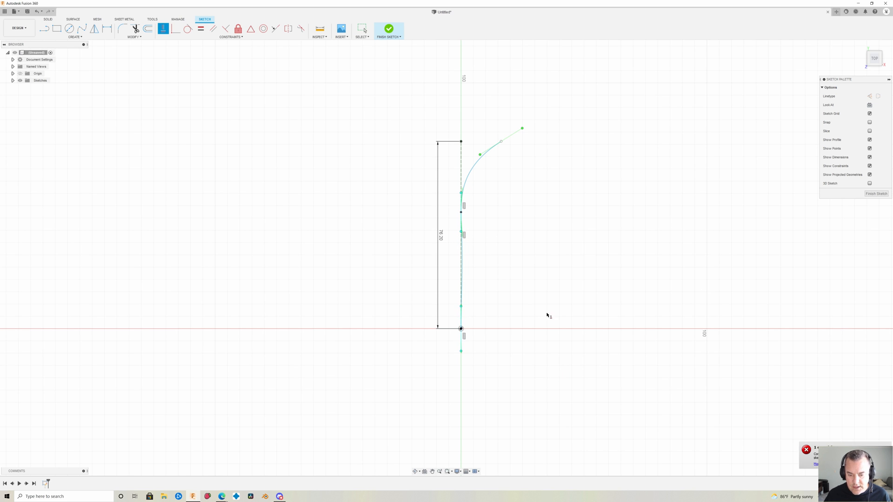
mouse_move(470, 260)
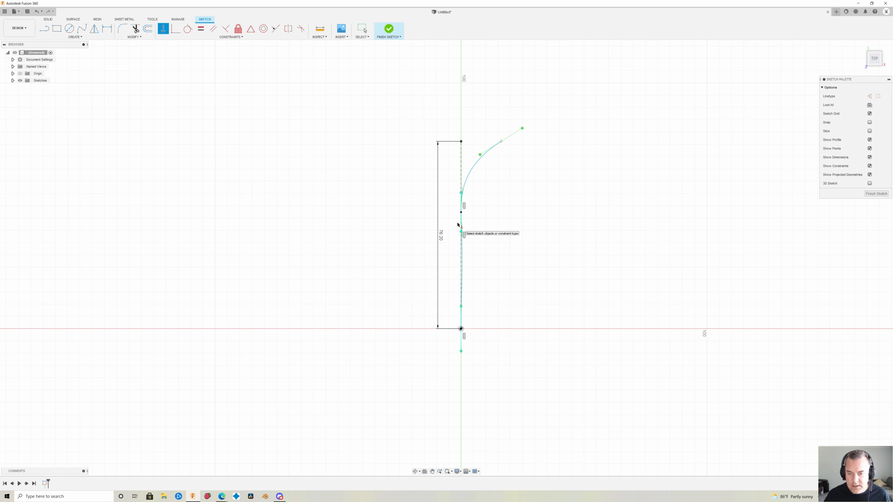
mouse_move(472, 117)
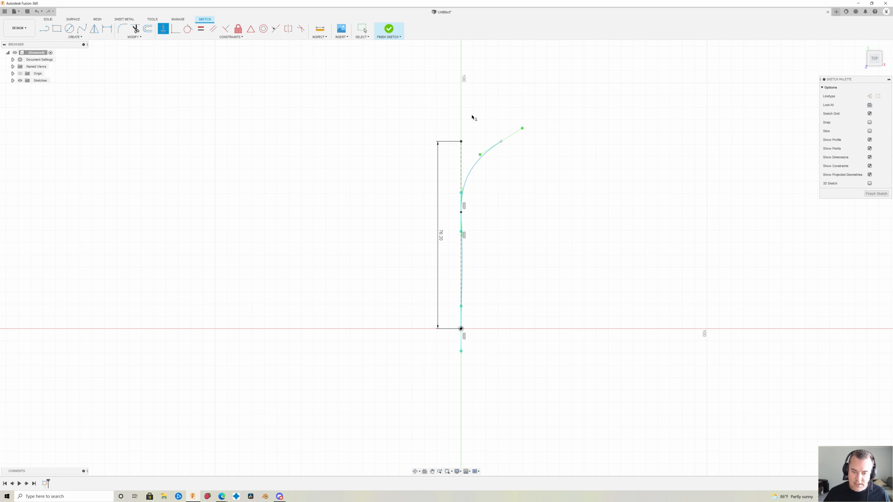
mouse_move(466, 276)
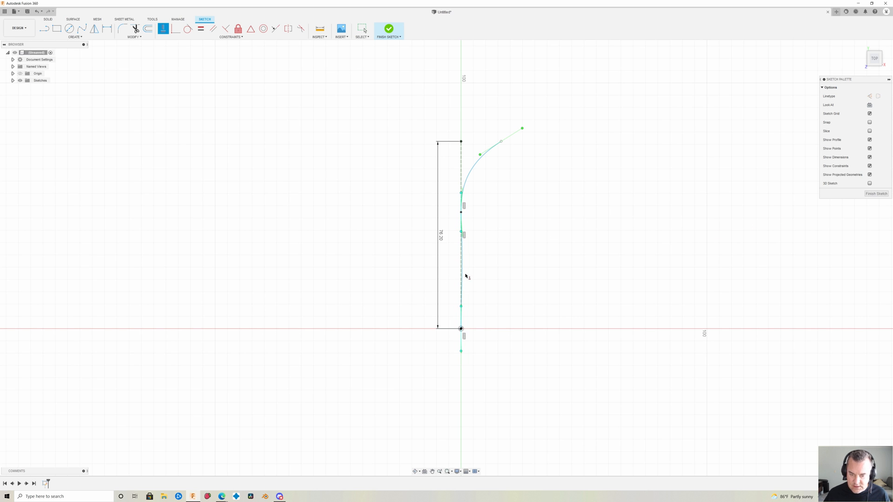
mouse_move(504, 147)
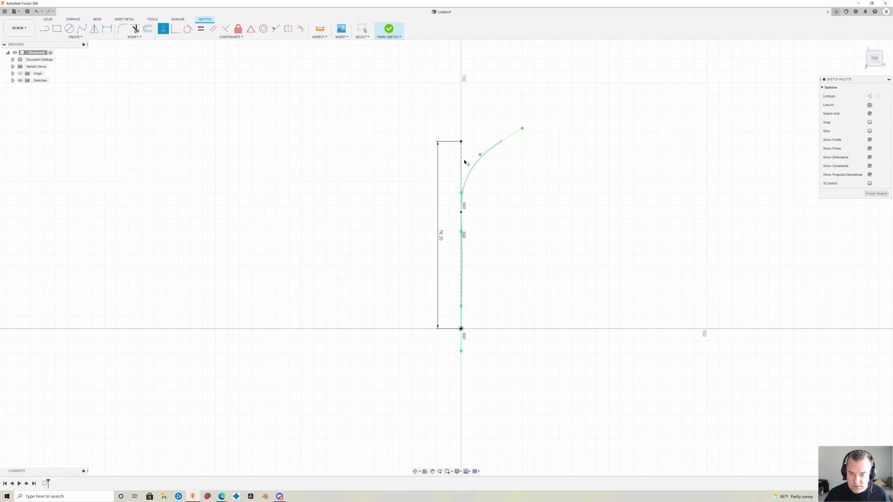
mouse_move(753, 240)
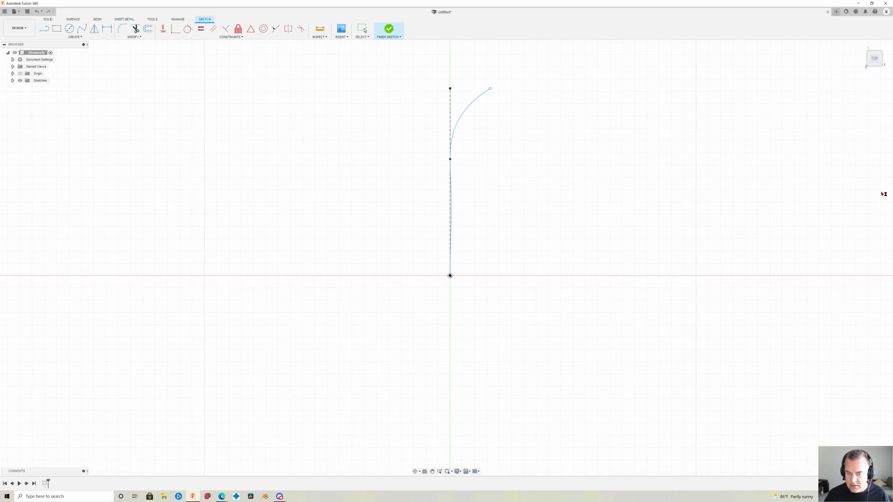
Finish the path sketch and choose Circumscribed Polygon for a hexagon at the origin.
click(388, 28)
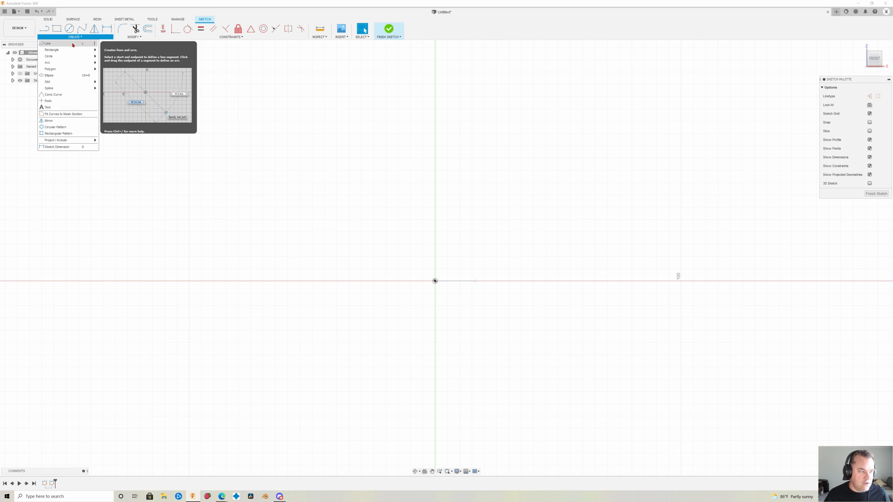
mouse_move(50, 68)
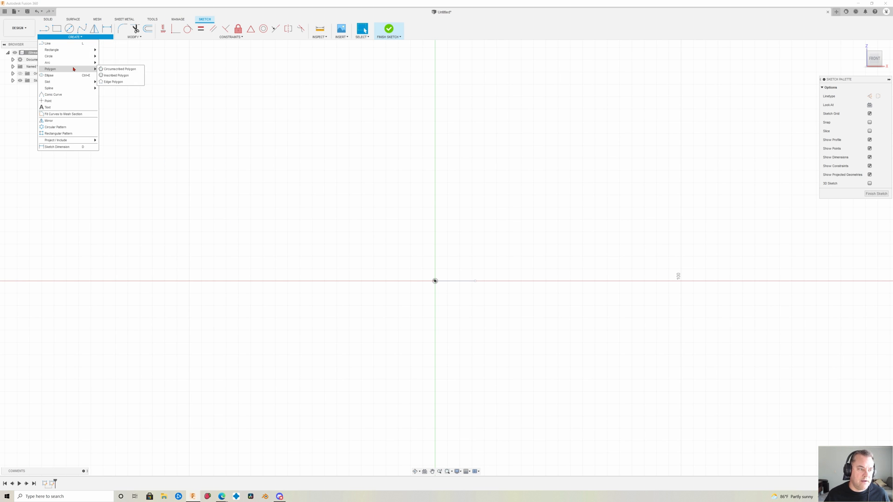
mouse_move(118, 69)
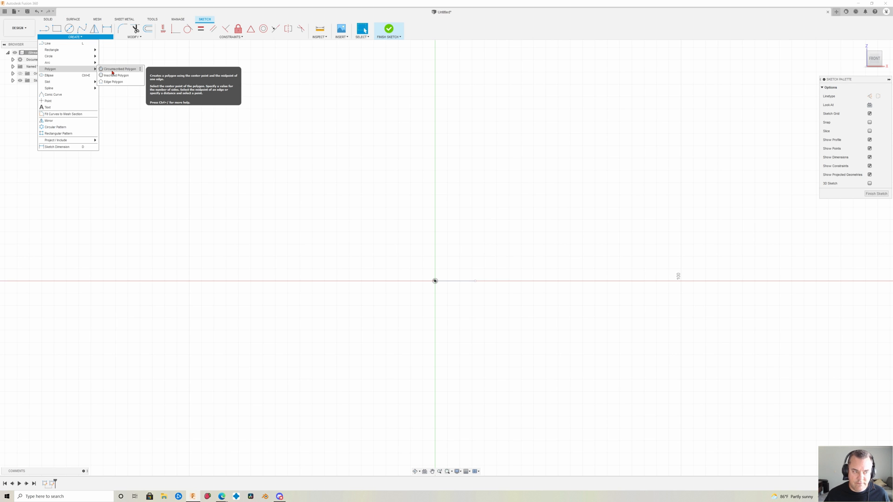
click(118, 68)
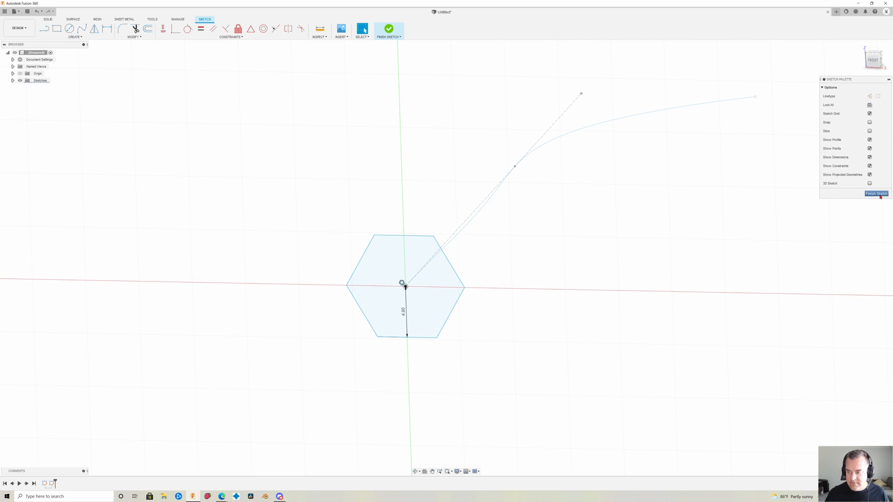
Finish the hexagon sketch and sweep it along the path with taper and twist.
click(876, 193)
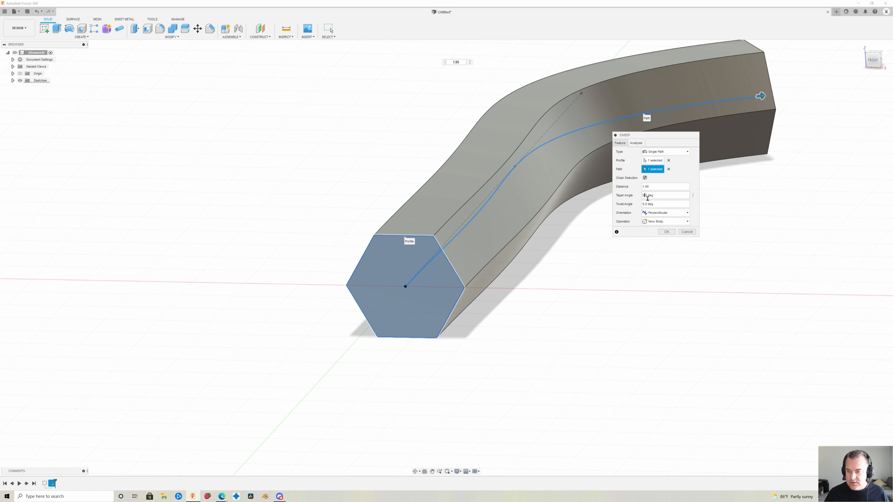
click(663, 195)
text(-3)
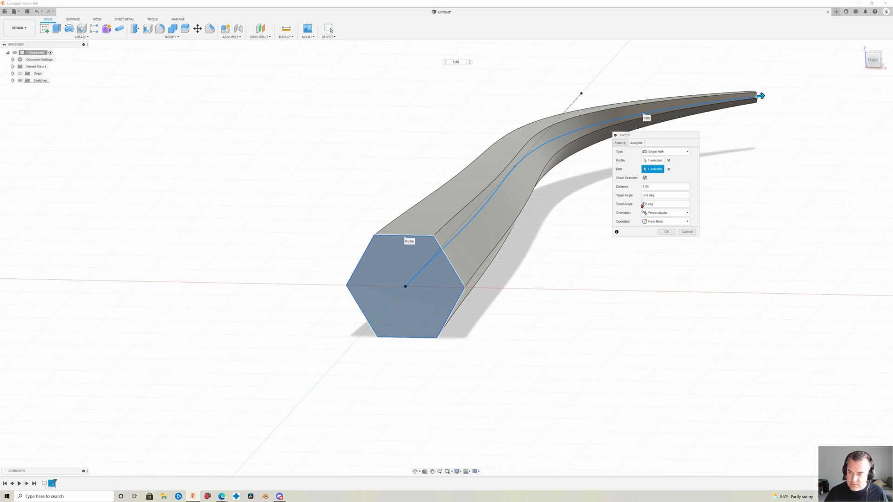
mouse_move(592, 213)
text(360)
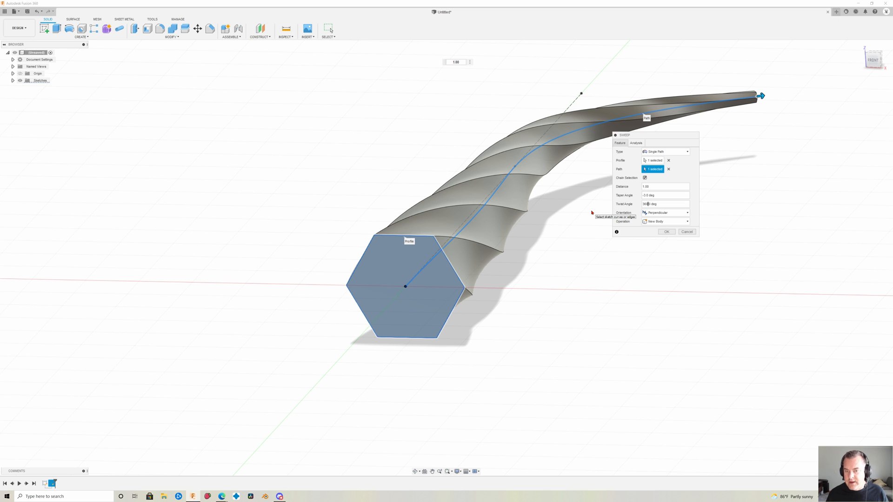
mouse_move(548, 290)
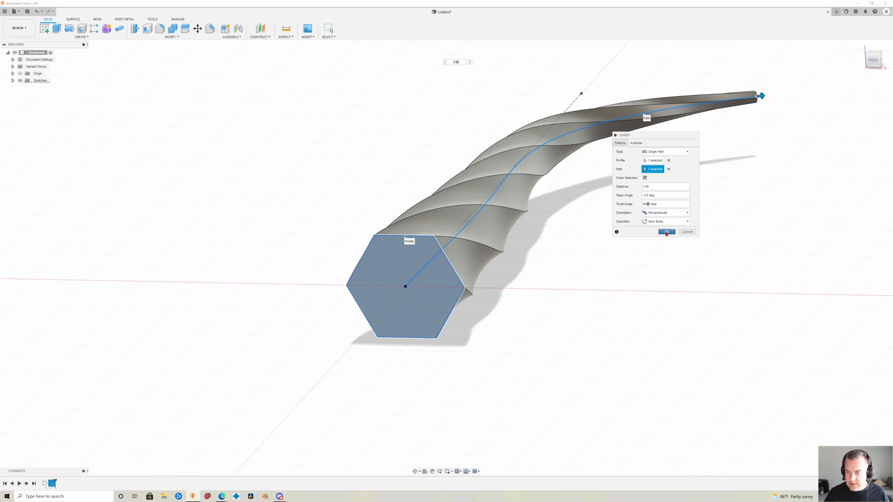
click(666, 232)
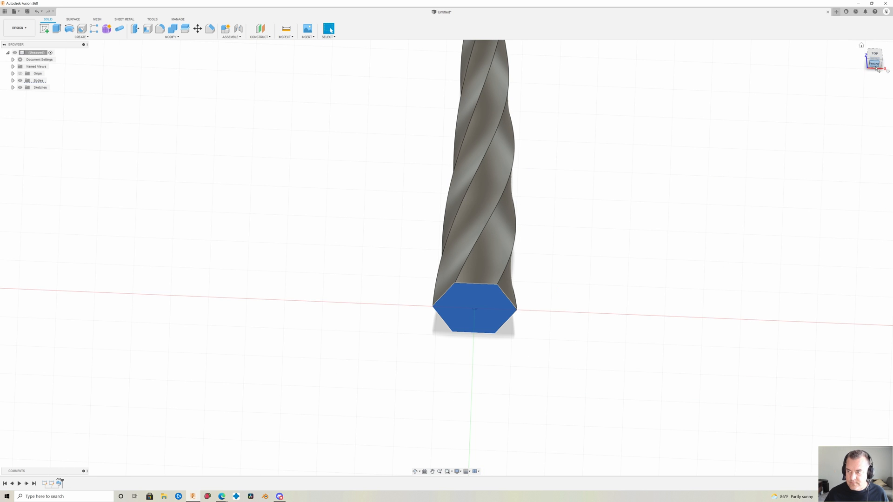
click(875, 53)
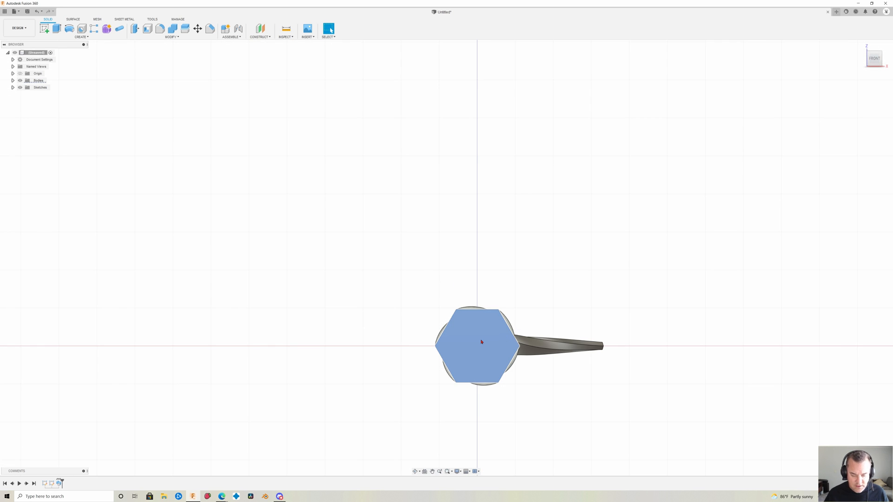
click(173, 29)
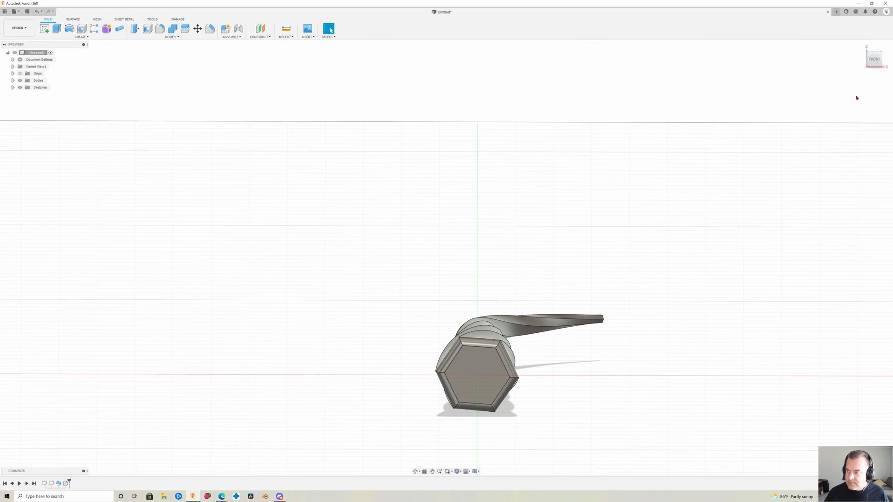
click(874, 58)
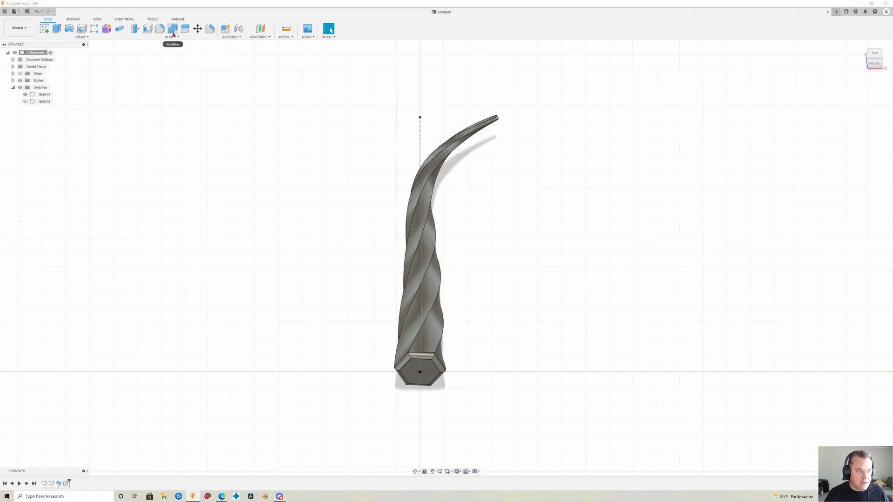
Mirror the twisted body as Bodies across a chosen plane to form the forked tail.
click(46, 29)
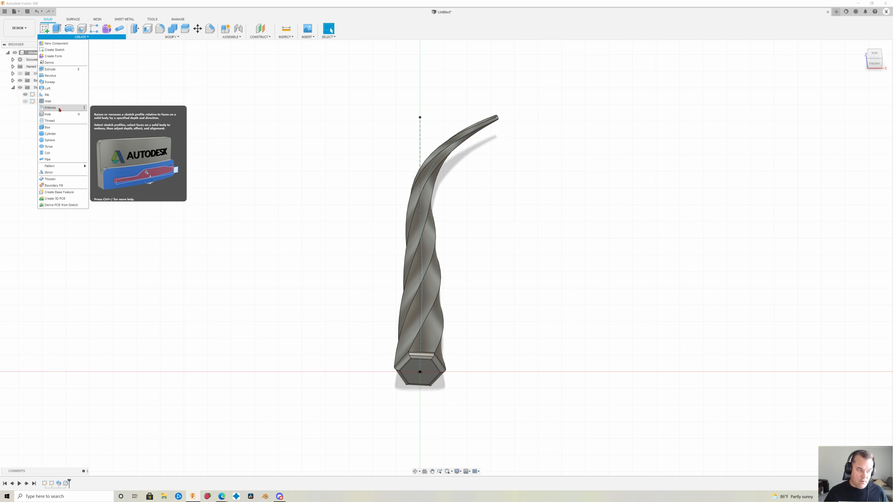
click(48, 172)
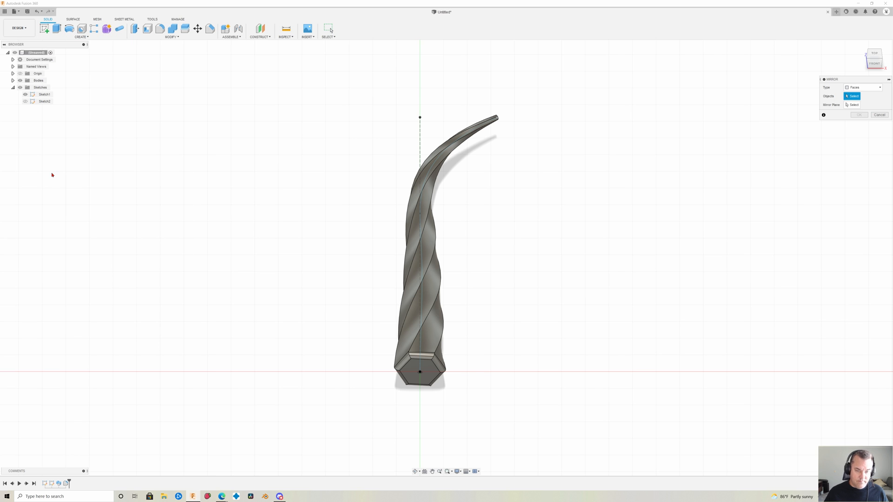
click(864, 88)
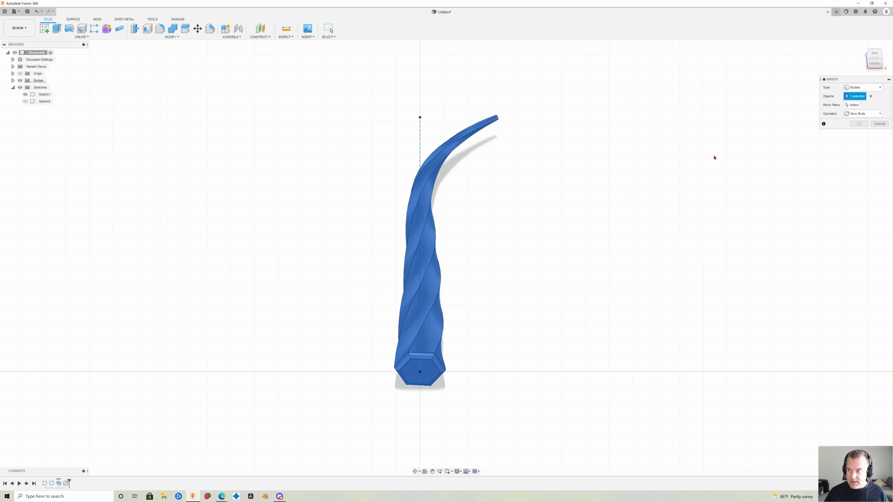
click(854, 105)
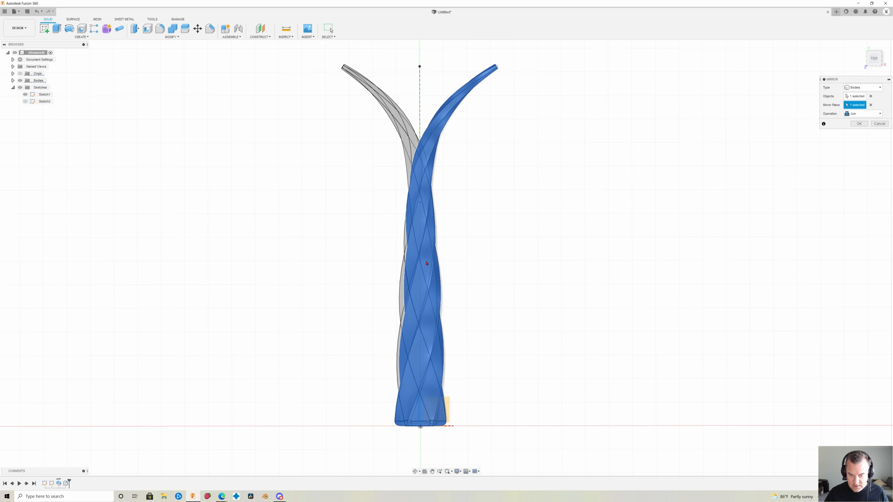
mouse_move(456, 187)
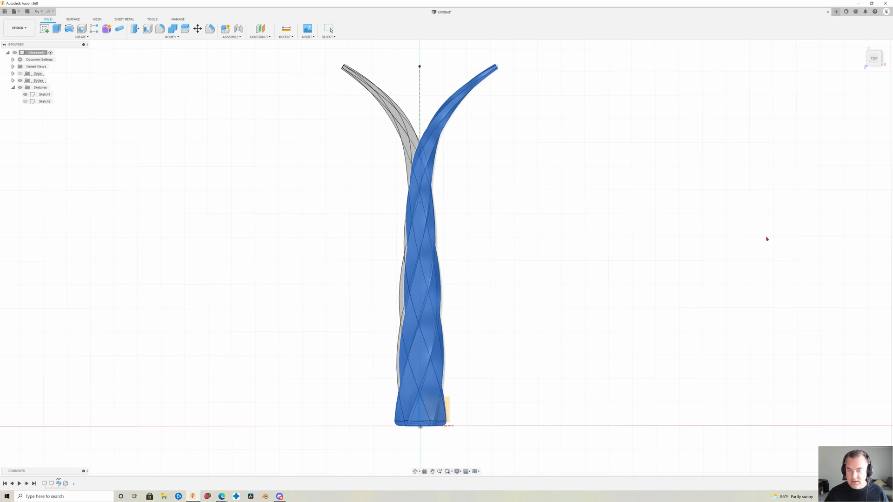
mouse_move(558, 346)
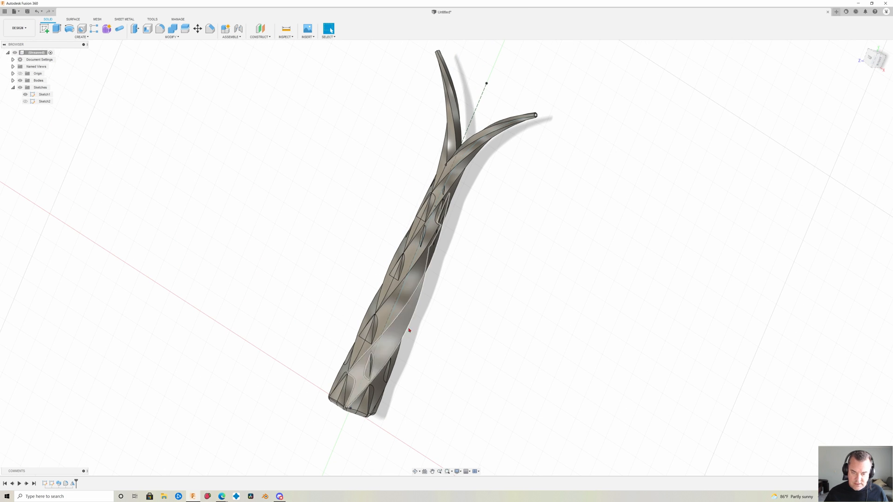
Inspect the forked tail and begin a sketch on one prong's end.
drag(407, 330, 539, 350)
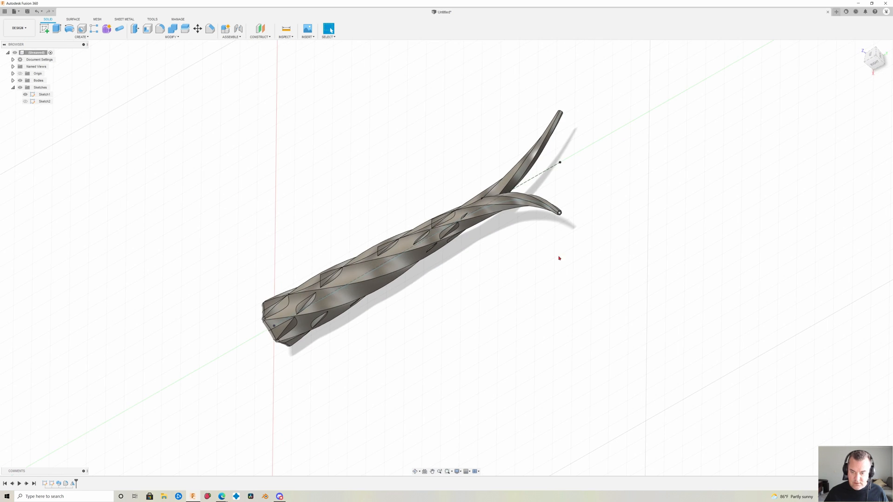
mouse_move(100, 58)
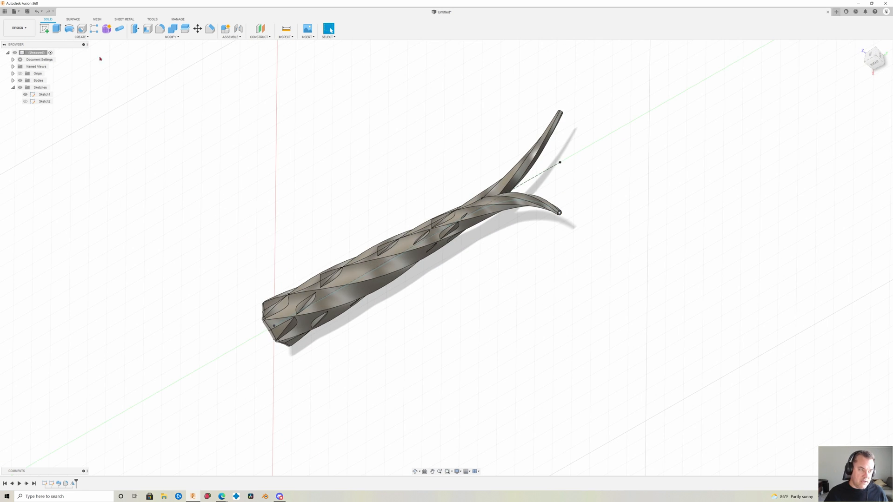
click(81, 29)
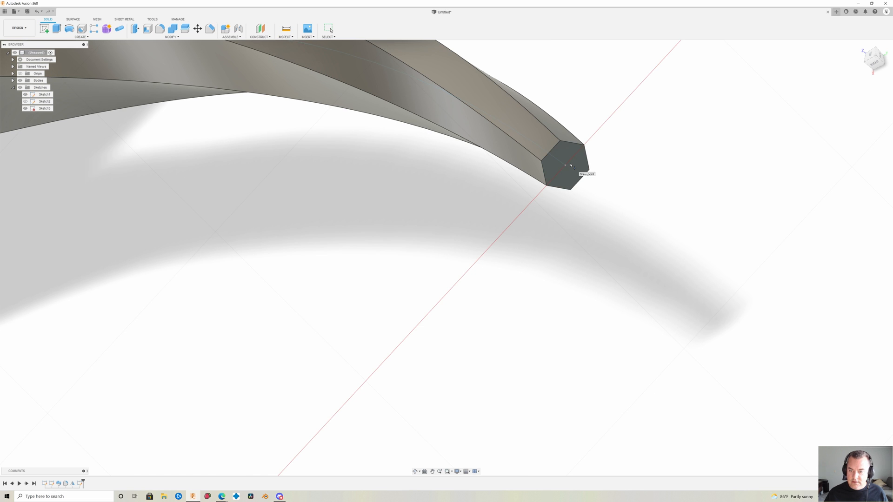
mouse_move(568, 168)
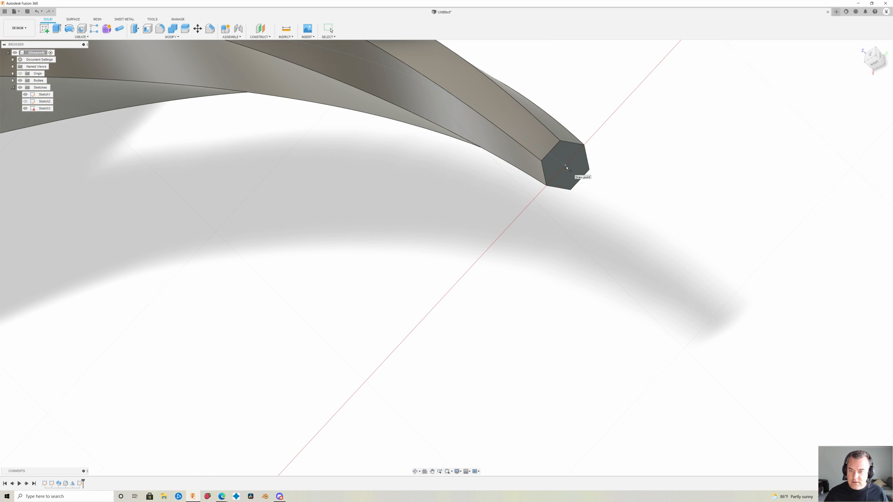
Place a sphere on the prong's tip, size it, and set Operation to Join.
click(563, 167)
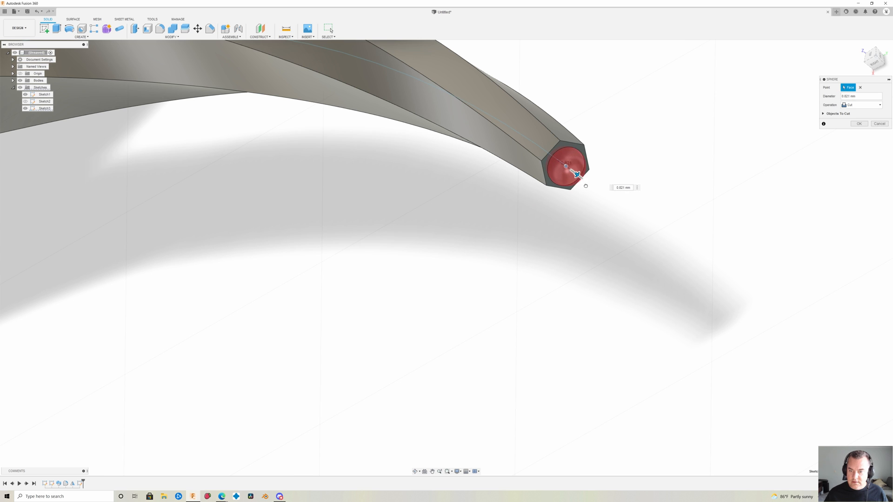
drag(576, 174, 598, 191)
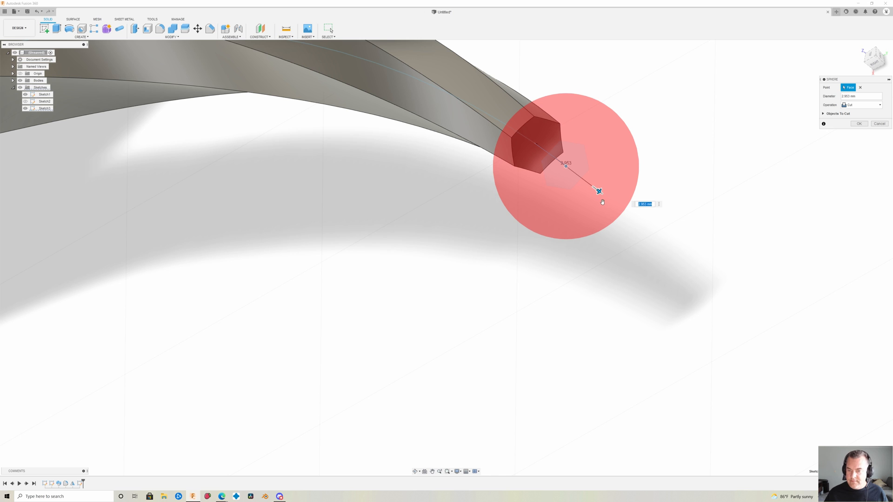
click(863, 105)
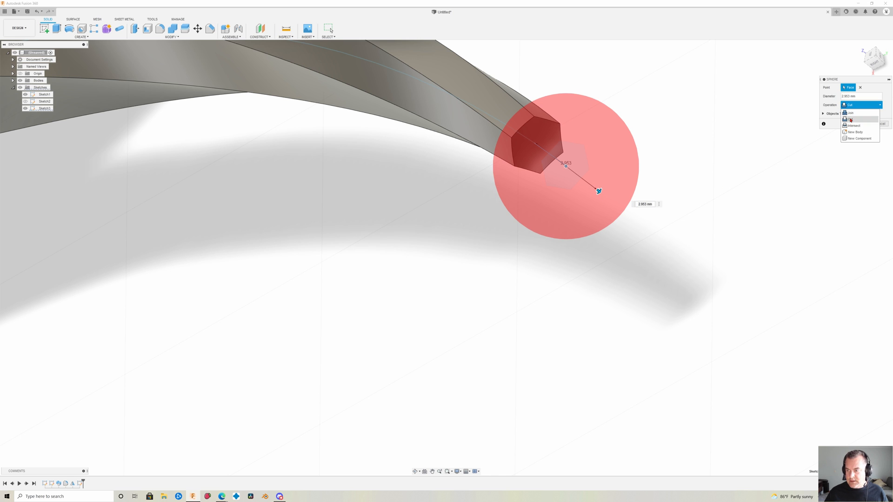
click(849, 120)
text(3)
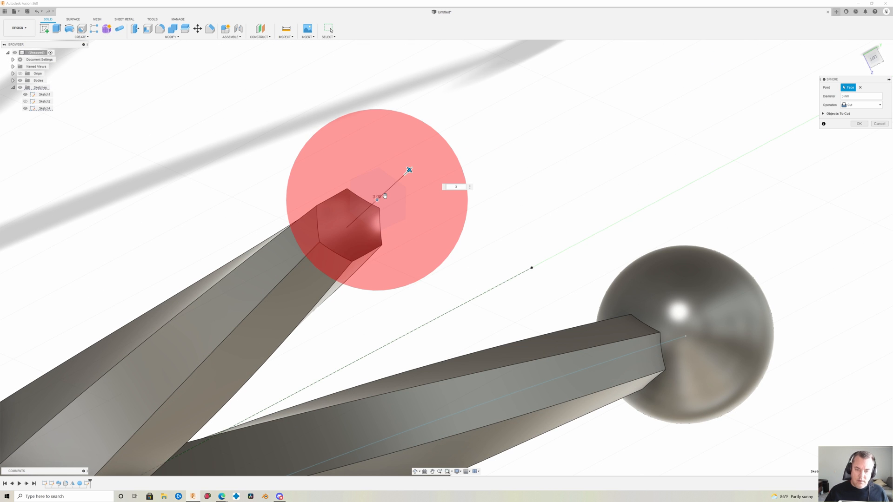
Confirm the second sphere and orbit to check both ball-tipped prongs.
click(858, 124)
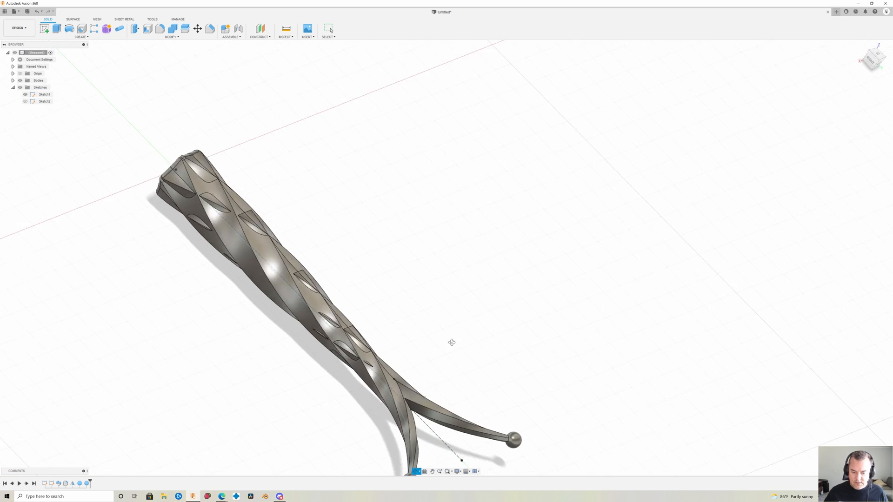
drag(452, 342, 423, 359)
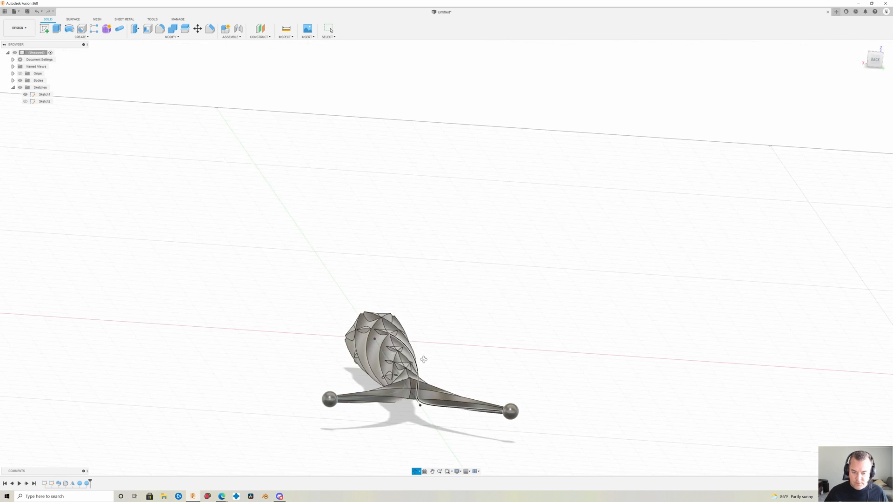
drag(424, 359, 448, 296)
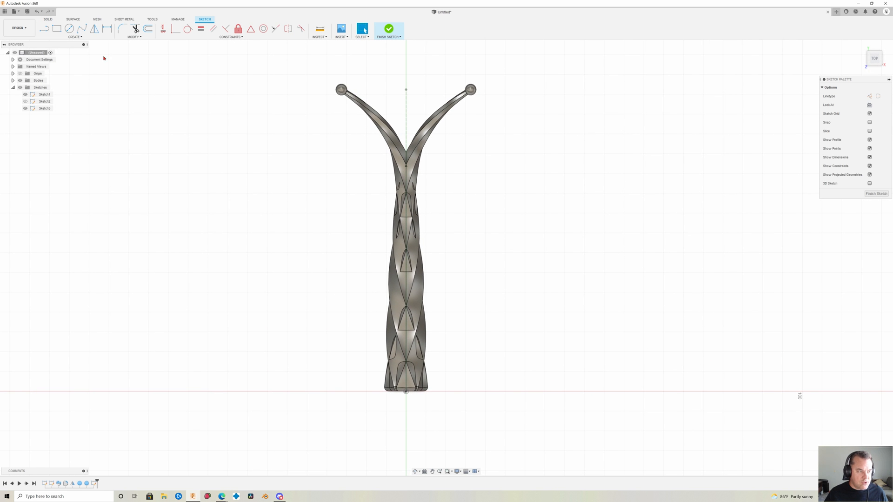
Choose the Fit Point Spline tool for the leg path curving out from the body.
click(81, 29)
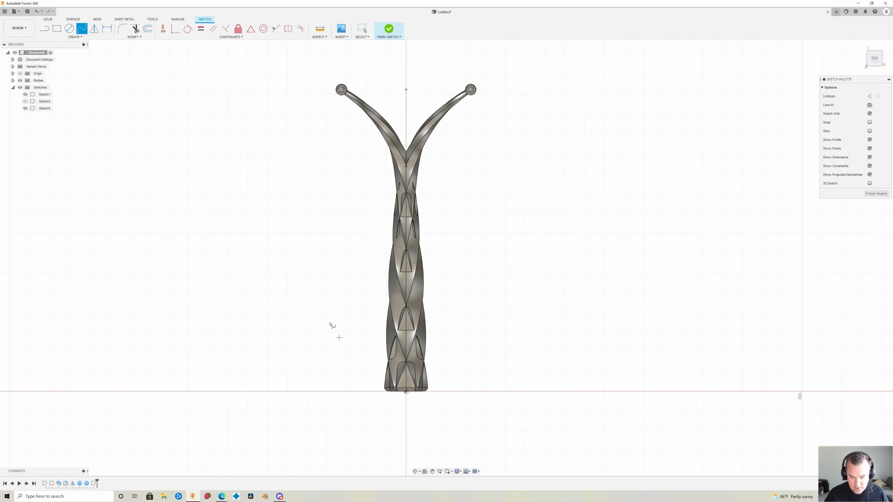
mouse_move(407, 421)
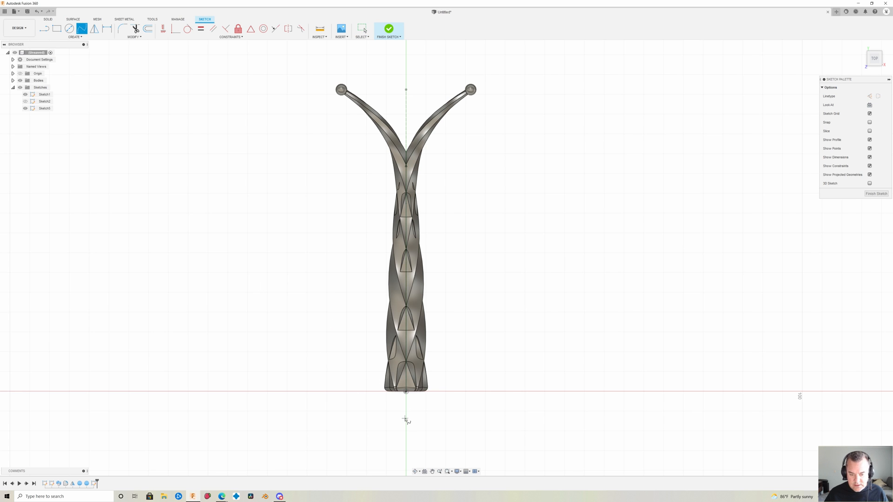
mouse_move(403, 353)
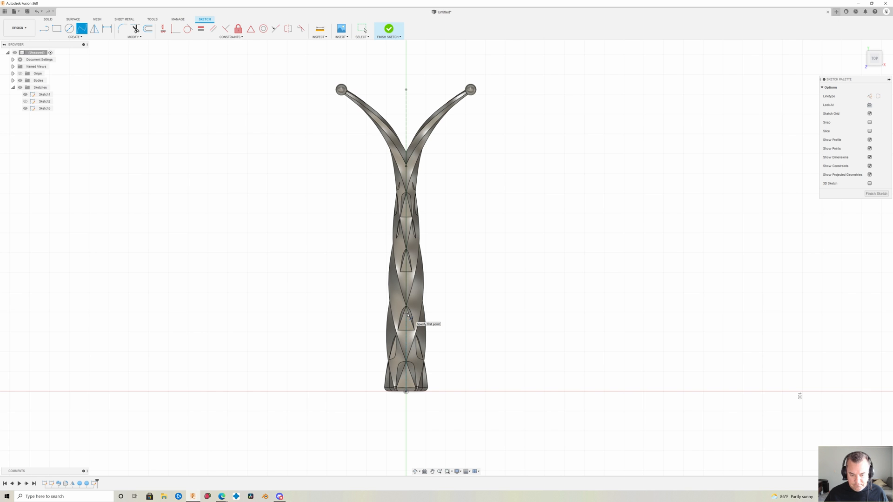
mouse_move(427, 318)
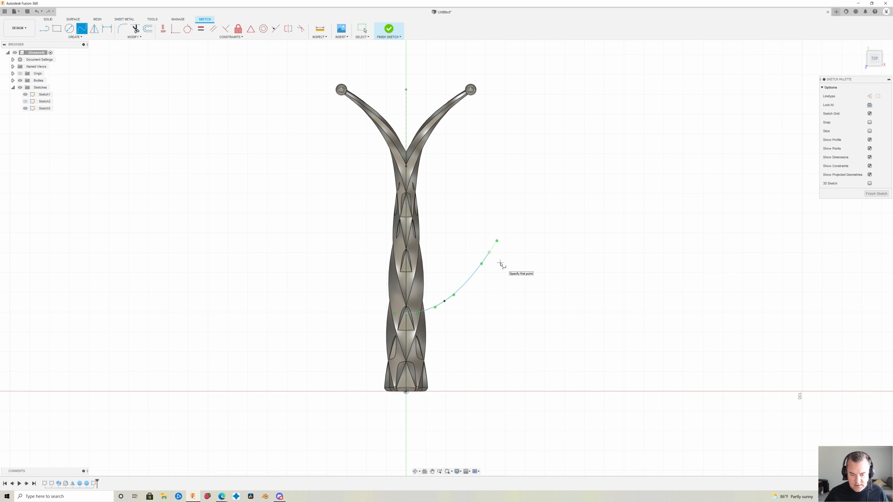
mouse_move(689, 250)
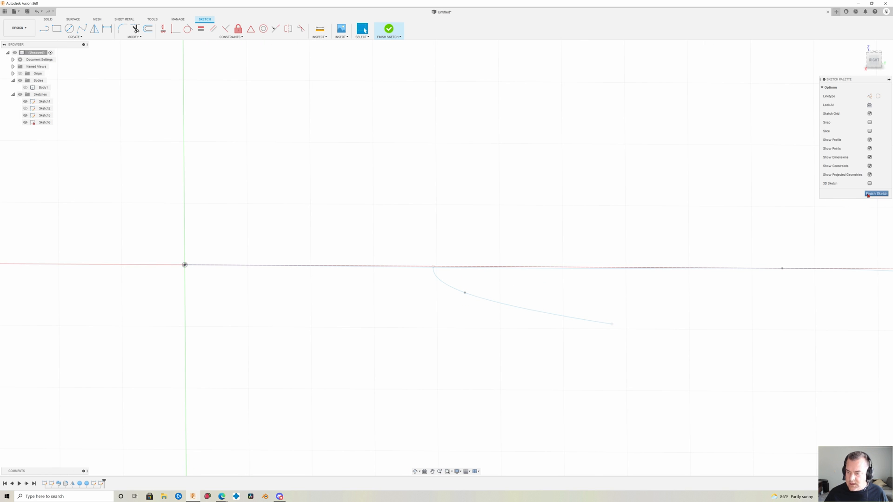
Draw a small ellipse at the leg spline's start and finish the sketch.
click(74, 36)
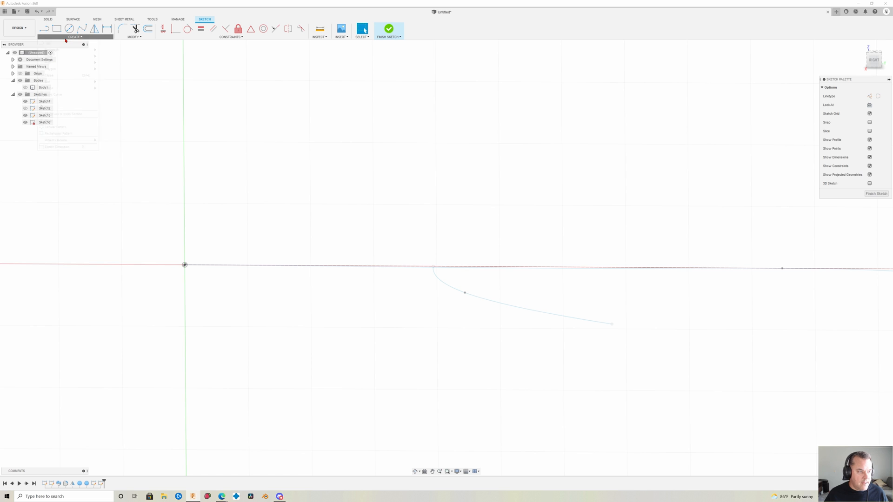
click(74, 36)
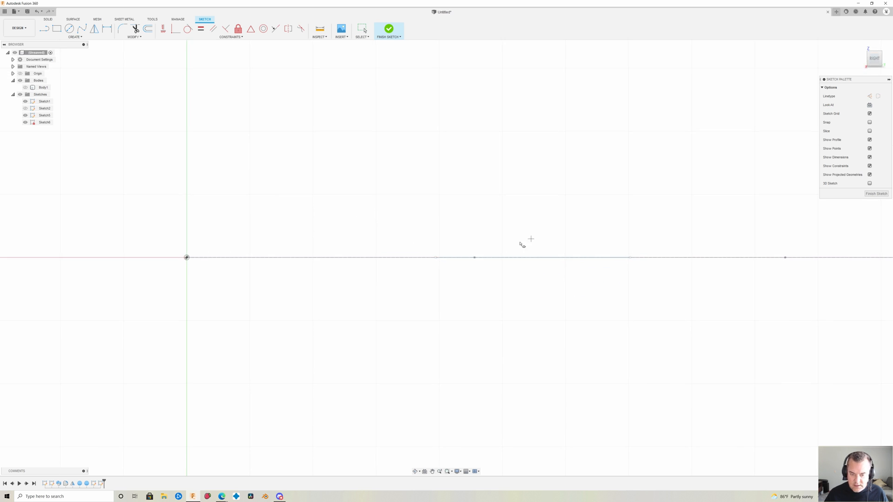
mouse_move(435, 257)
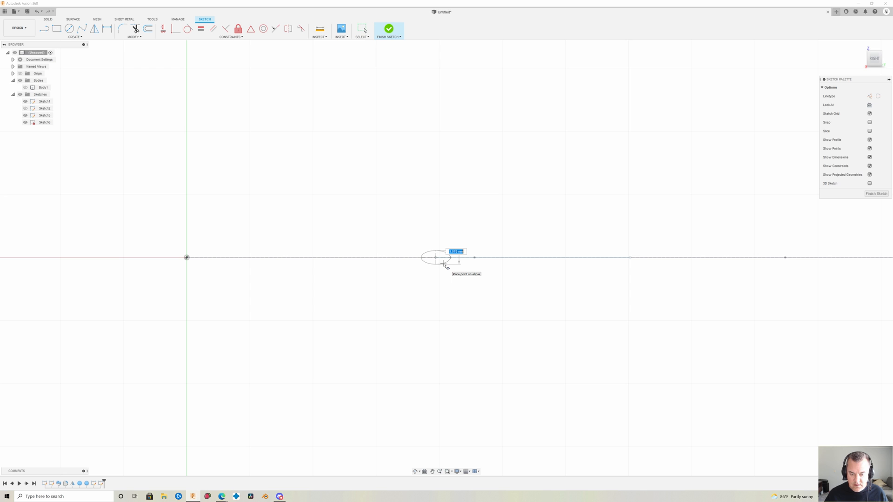
click(437, 257)
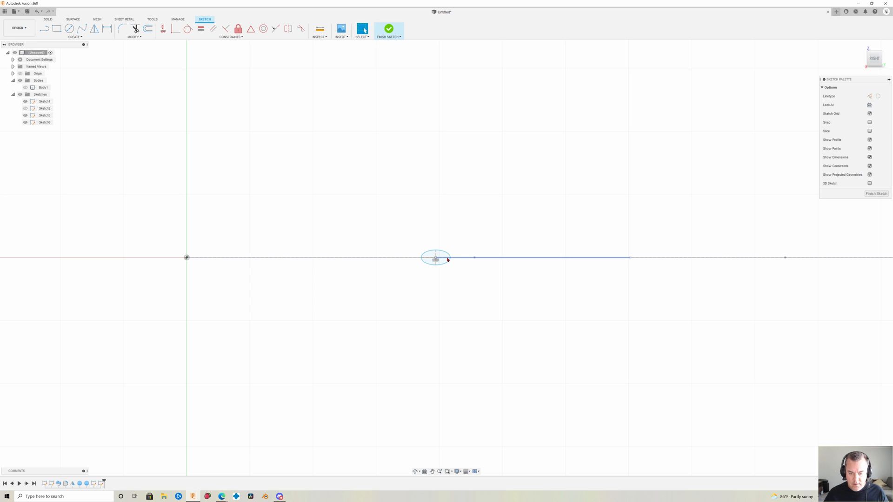
click(437, 256)
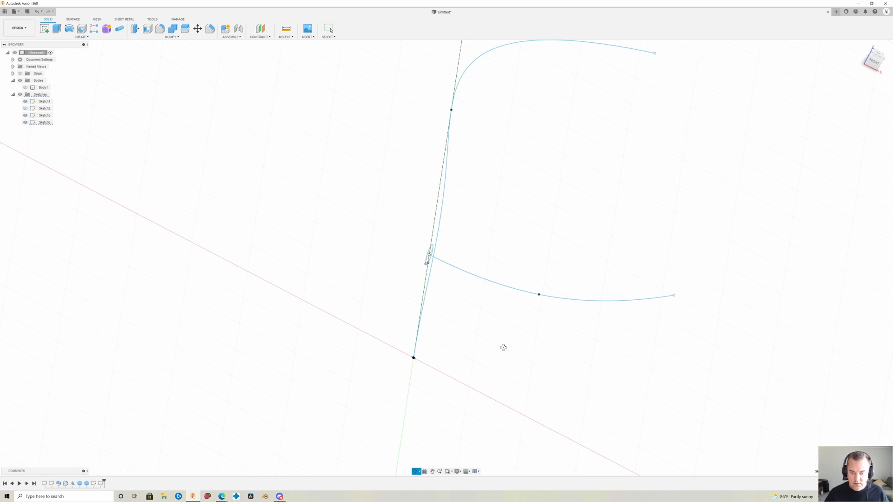
Sweep the small ellipse along the curved leg spline as a New Body to form a tubular leg.
click(43, 87)
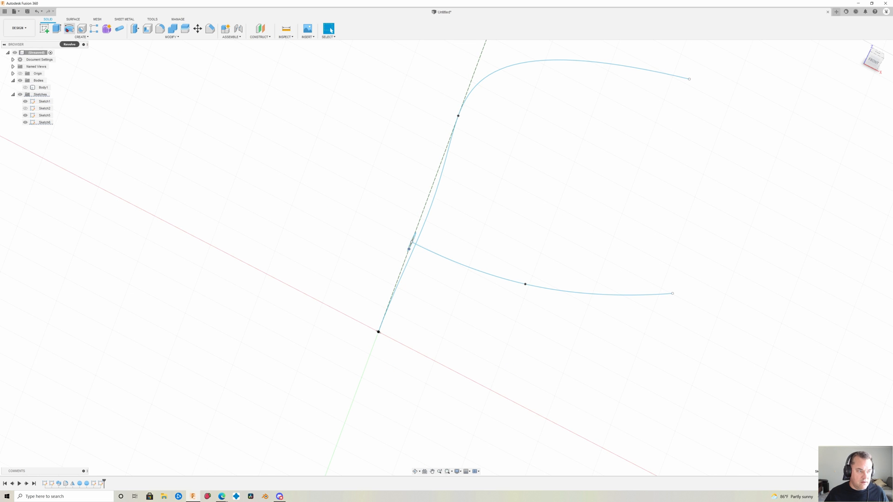
click(81, 31)
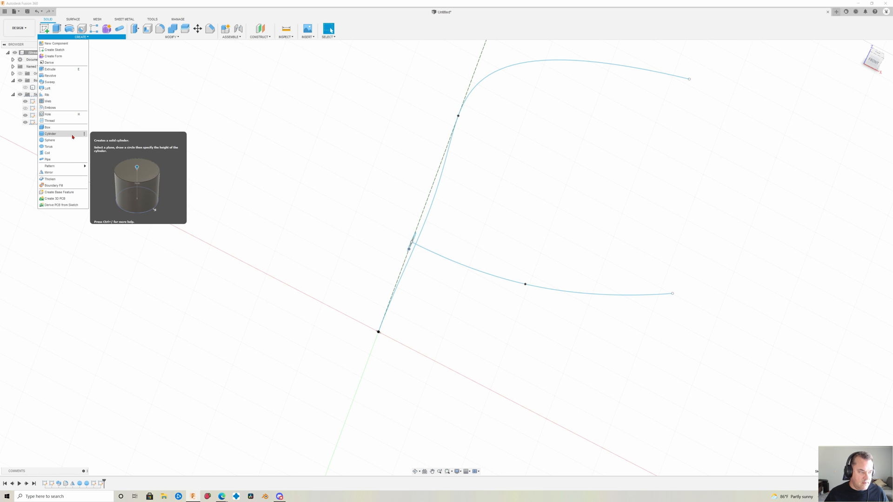
mouse_move(54, 82)
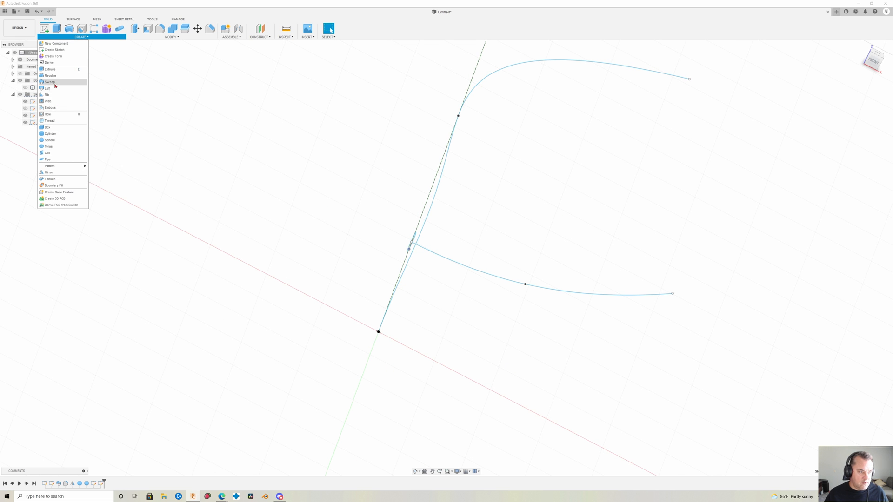
click(49, 82)
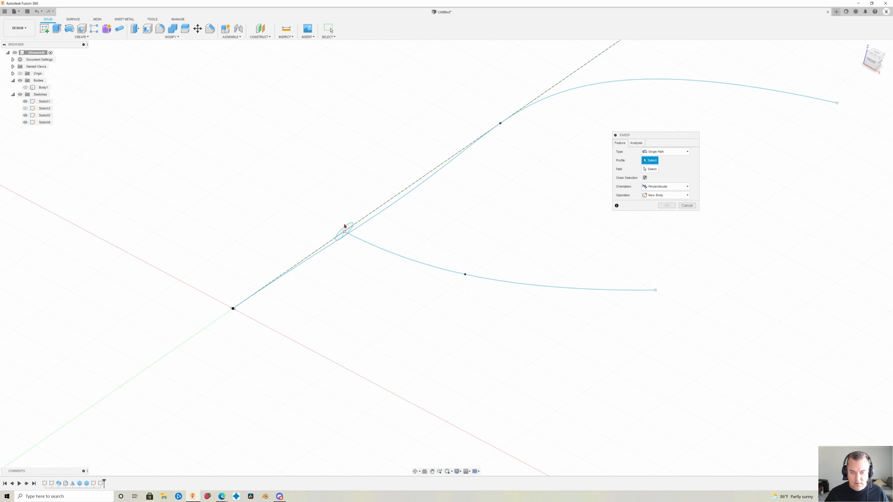
click(344, 227)
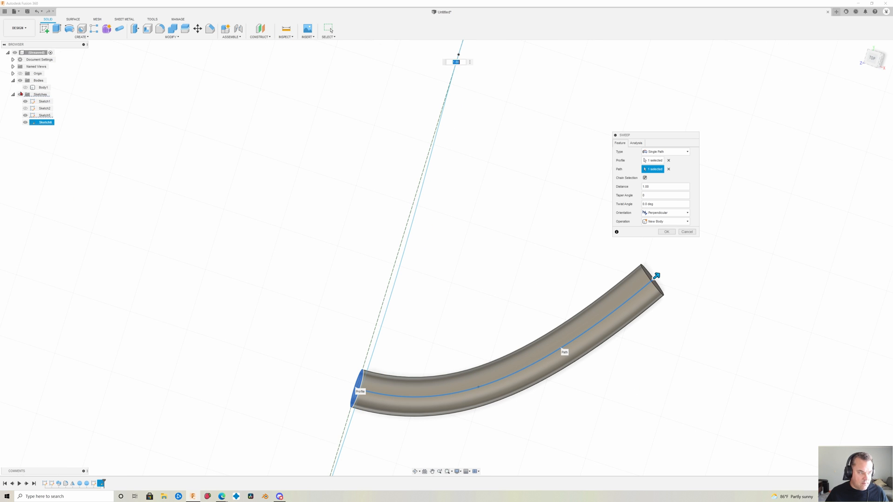
click(664, 221)
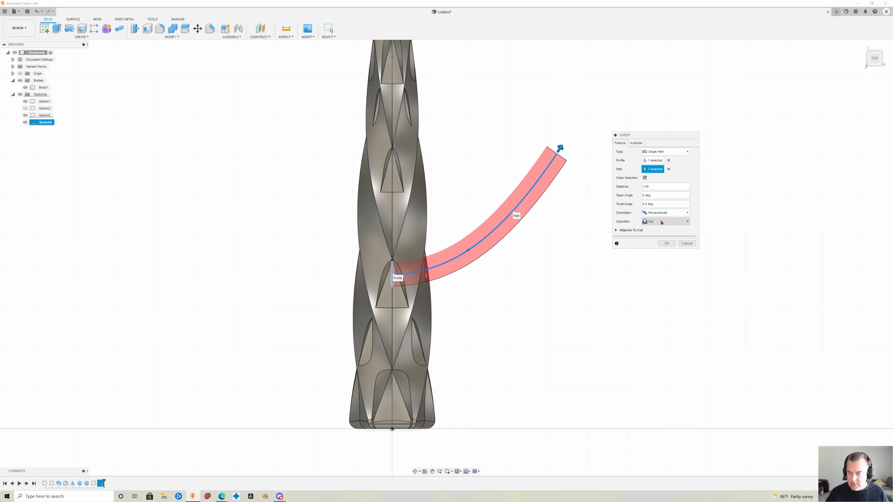
click(666, 222)
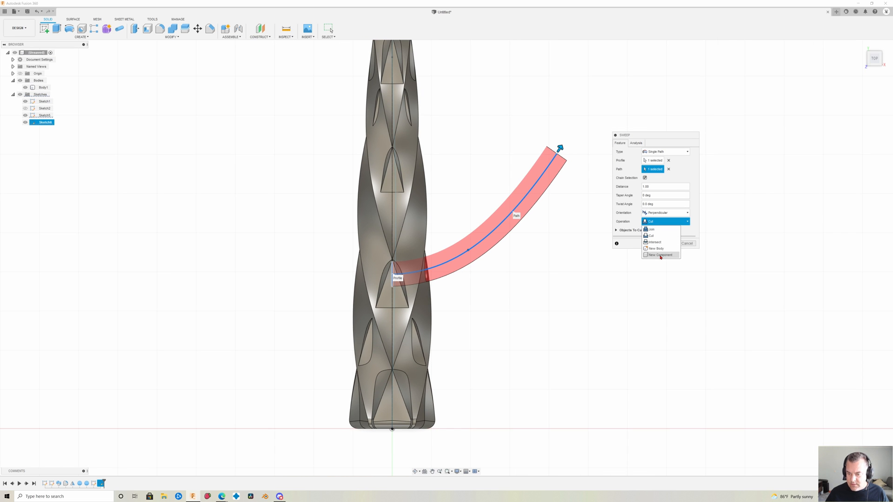
click(656, 248)
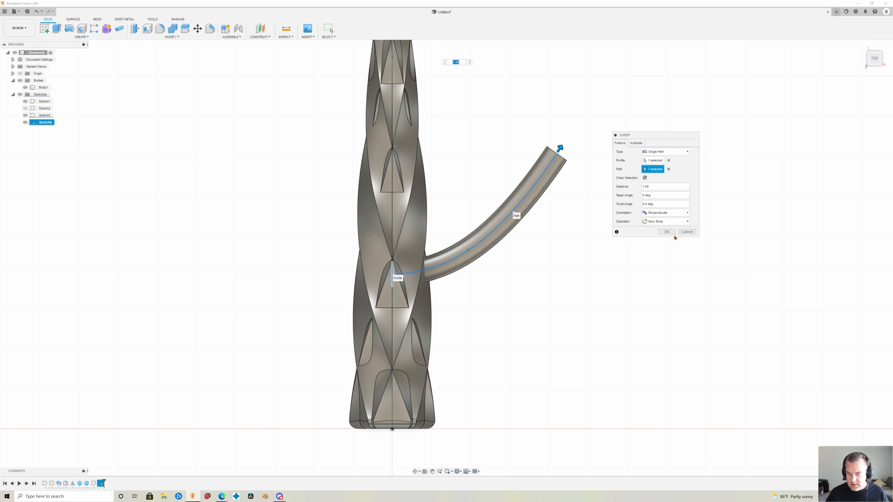
click(666, 232)
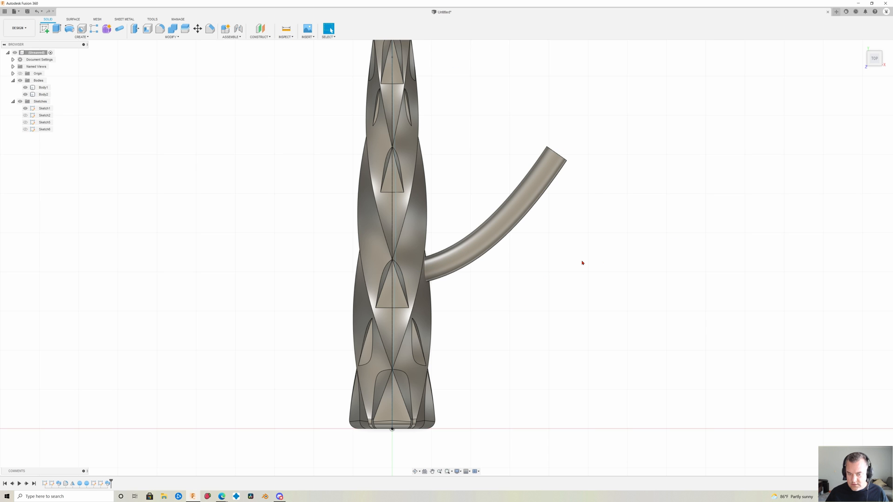
Mirror the swept leg body across the center plane to add a matching leg opposite.
click(82, 33)
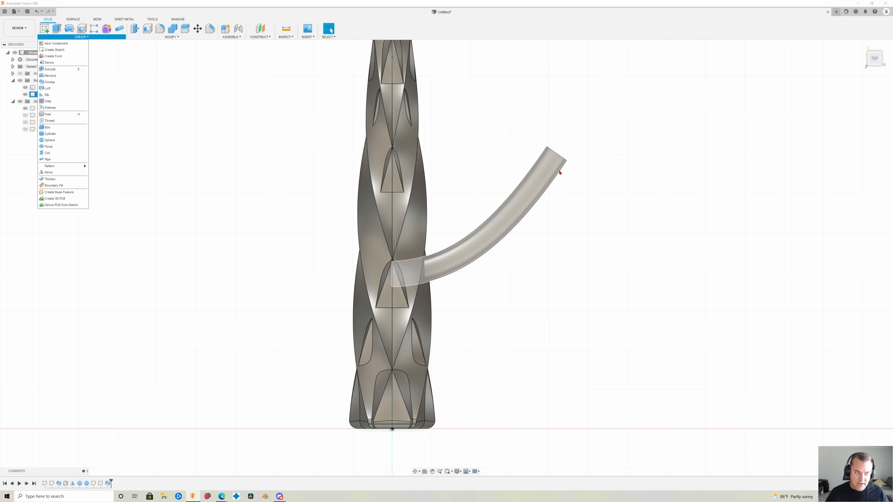
mouse_move(62, 140)
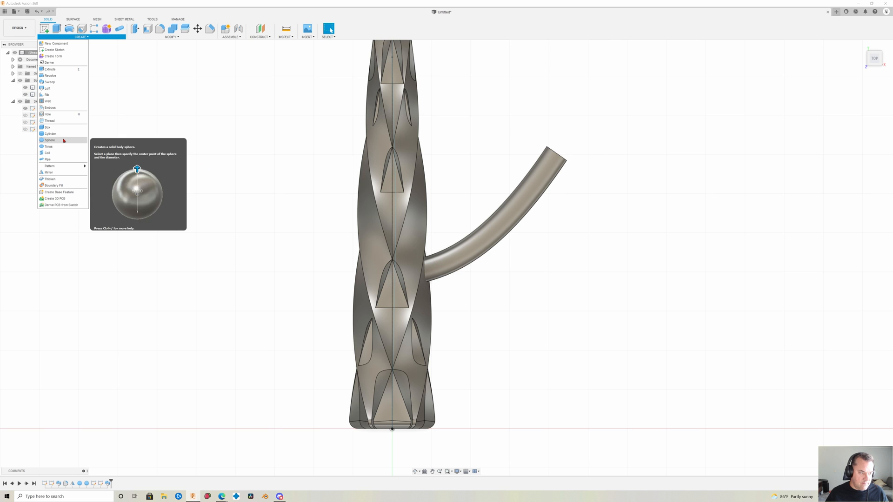
click(49, 172)
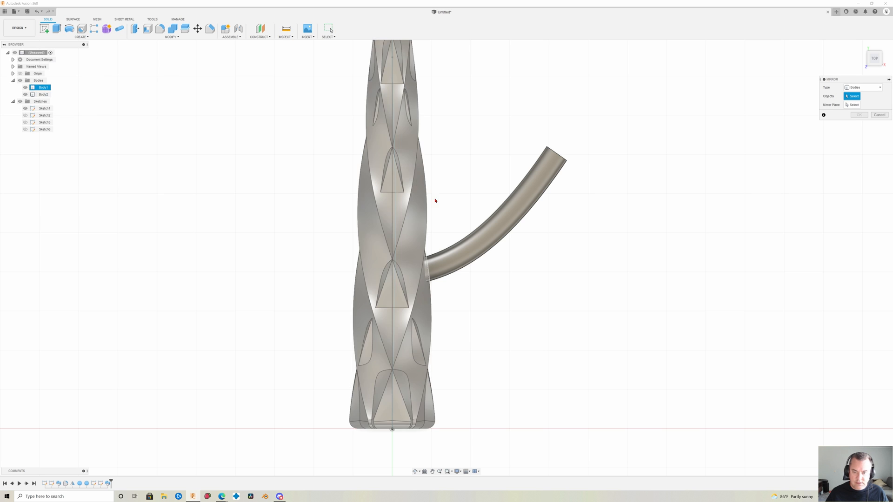
click(496, 205)
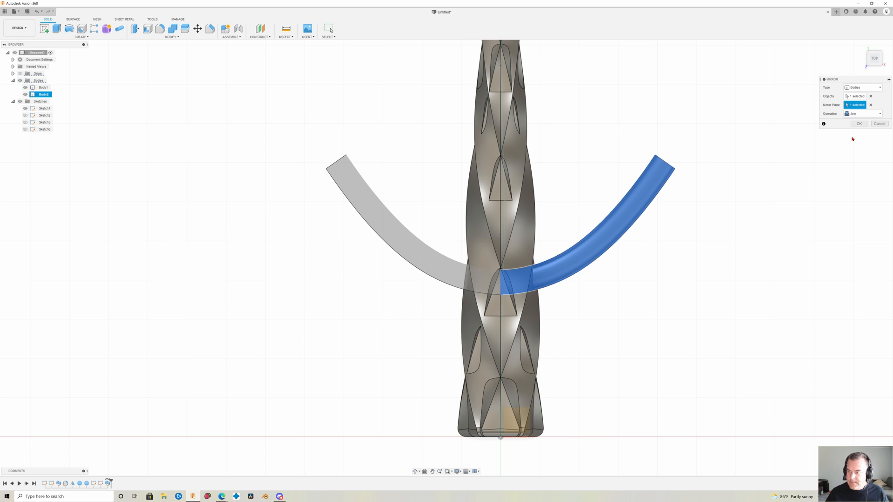
click(859, 124)
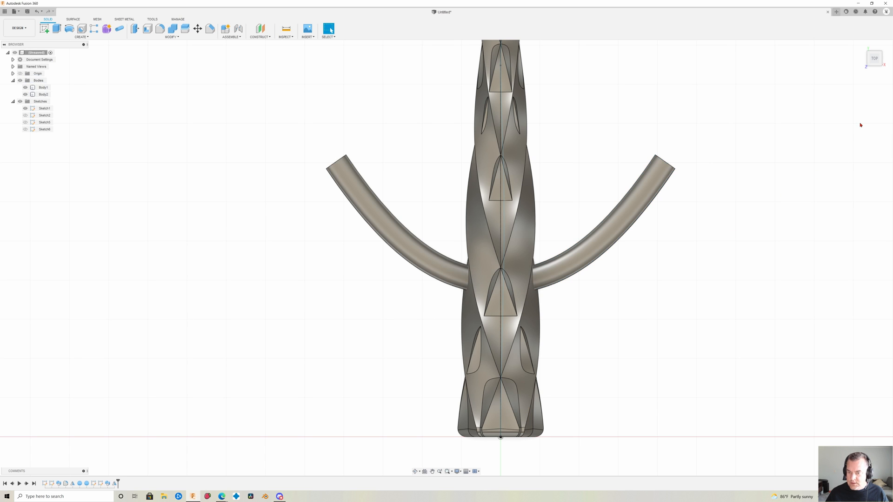
Combine the two legs into the twisted bait body with a Join operation into one solid.
click(44, 93)
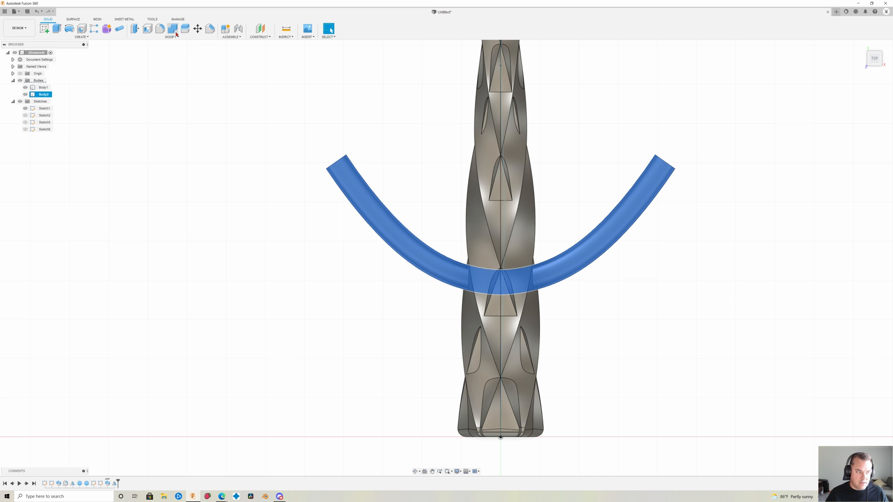
click(161, 28)
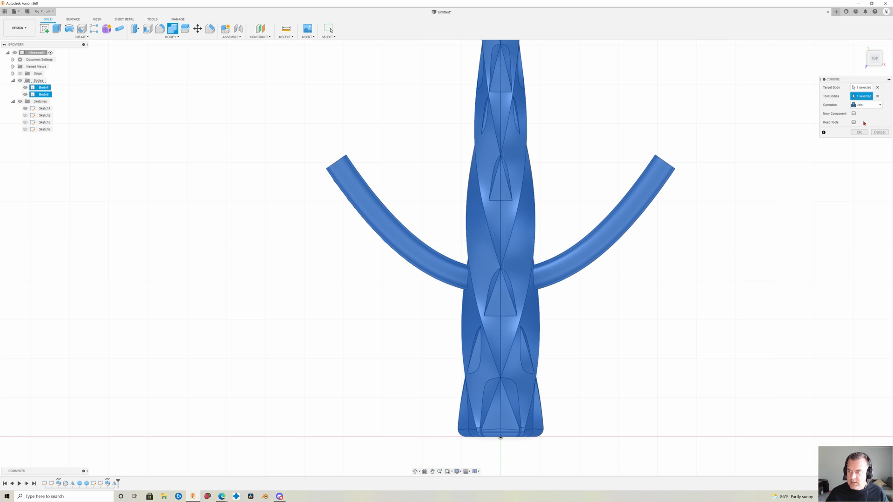
click(859, 132)
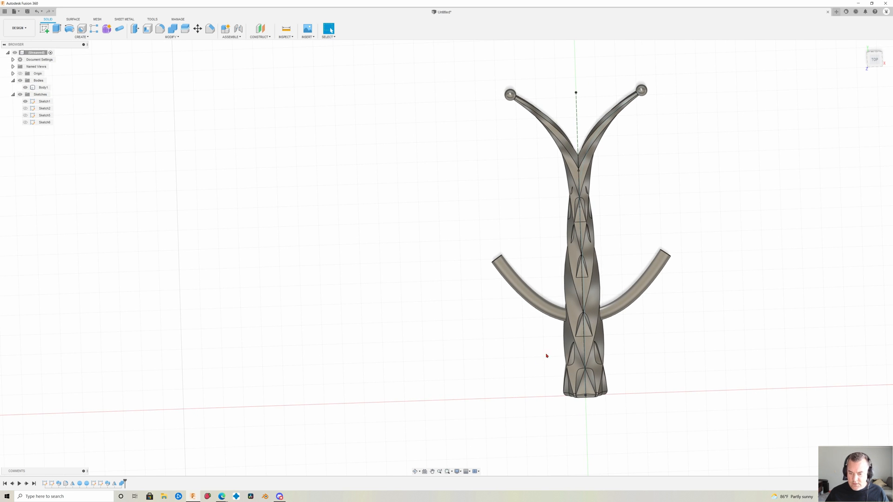
click(574, 317)
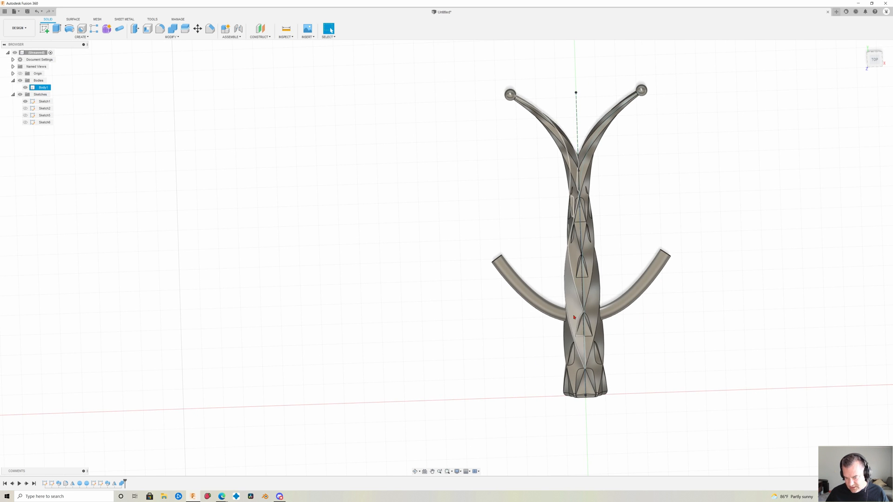